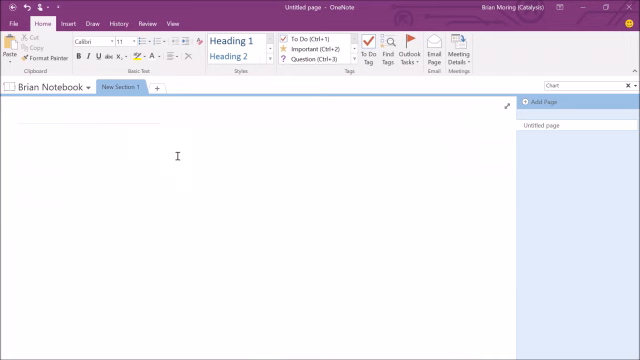
Start a new notebook from Backstage with This PC as its storage location
left_click(28, 132)
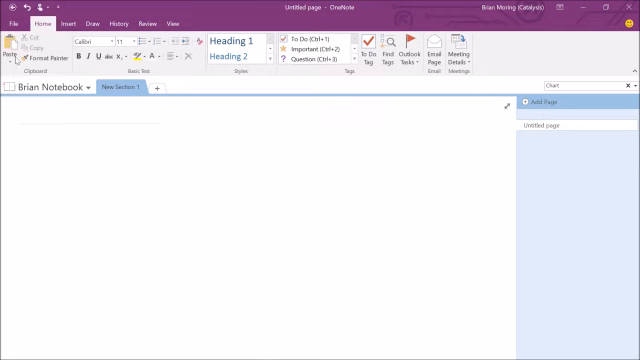
left_click(12, 24)
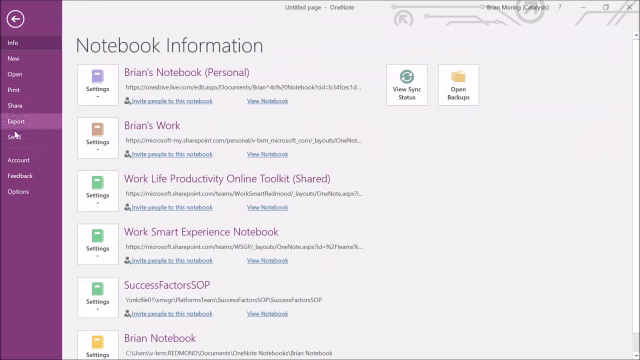
left_click(12, 60)
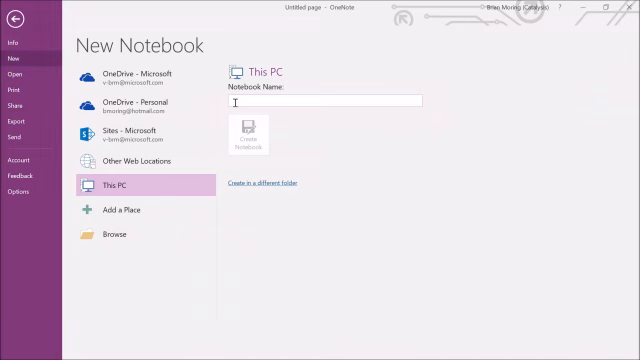
Name the new notebook 'Brian Notebook'
type("Brian")
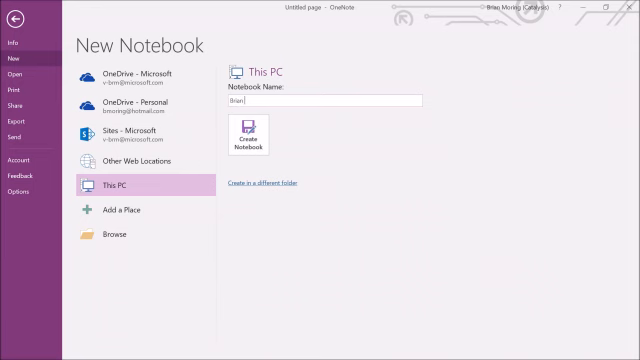
type("Notebook 2")
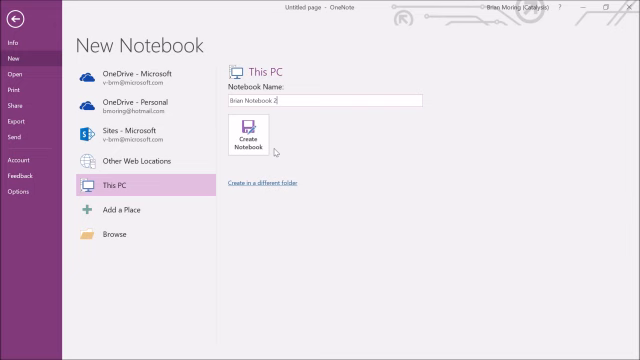
mouse_move(22, 18)
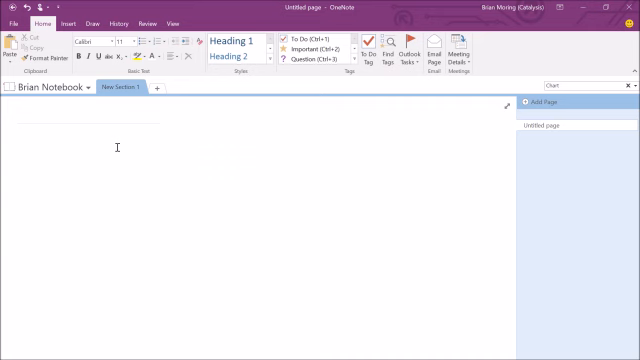
left_click(24, 132)
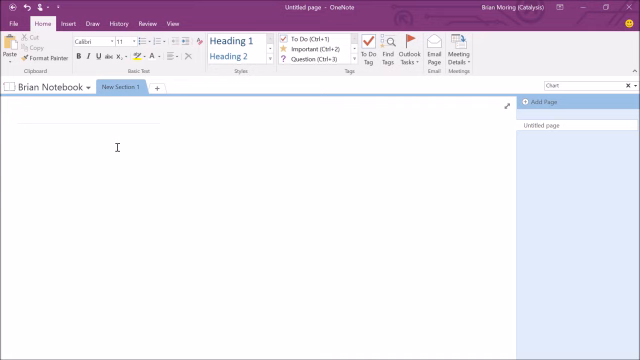
mouse_move(88, 106)
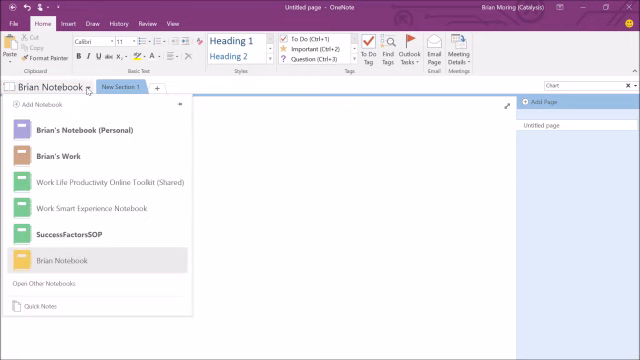
mouse_move(90, 208)
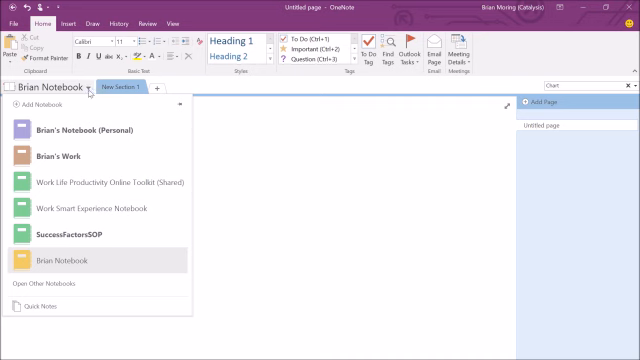
mouse_move(180, 104)
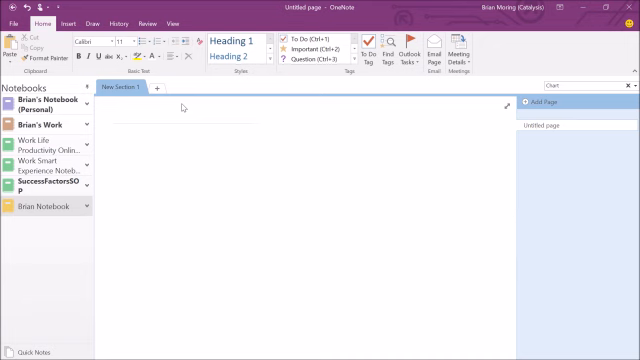
Pin the notebook list so it stays docked along the left side of the window
left_click(120, 132)
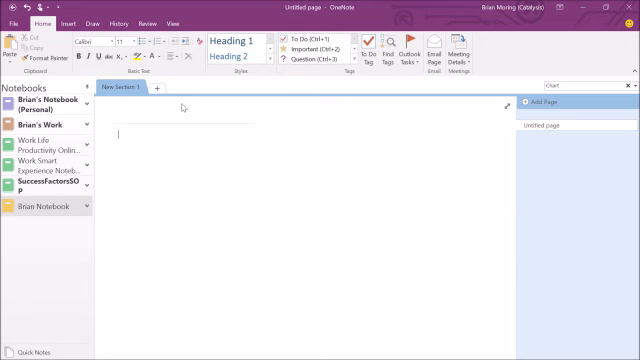